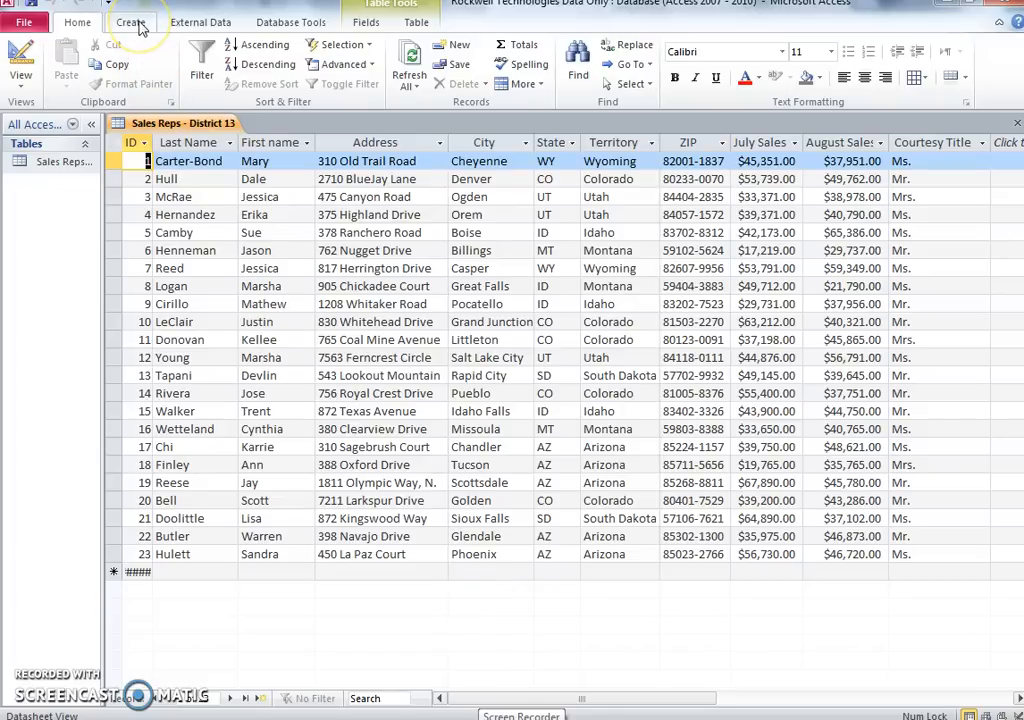
- Show the Create ribbon commands over the Sales Reps - District 13 table
left_click(130, 16)
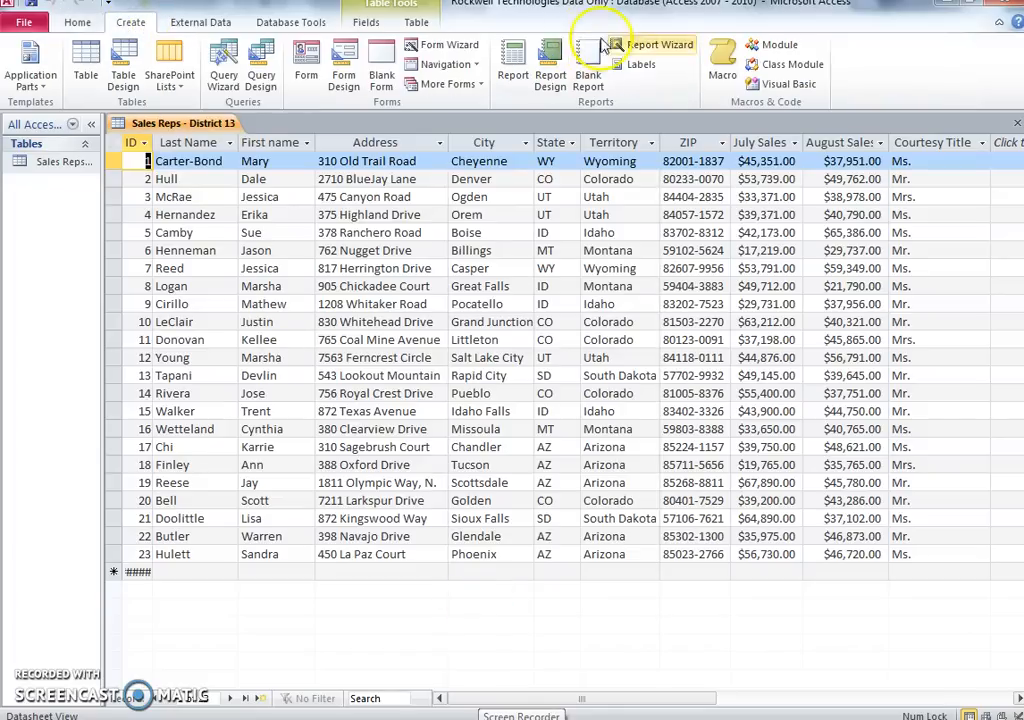
mouse_move(661, 50)
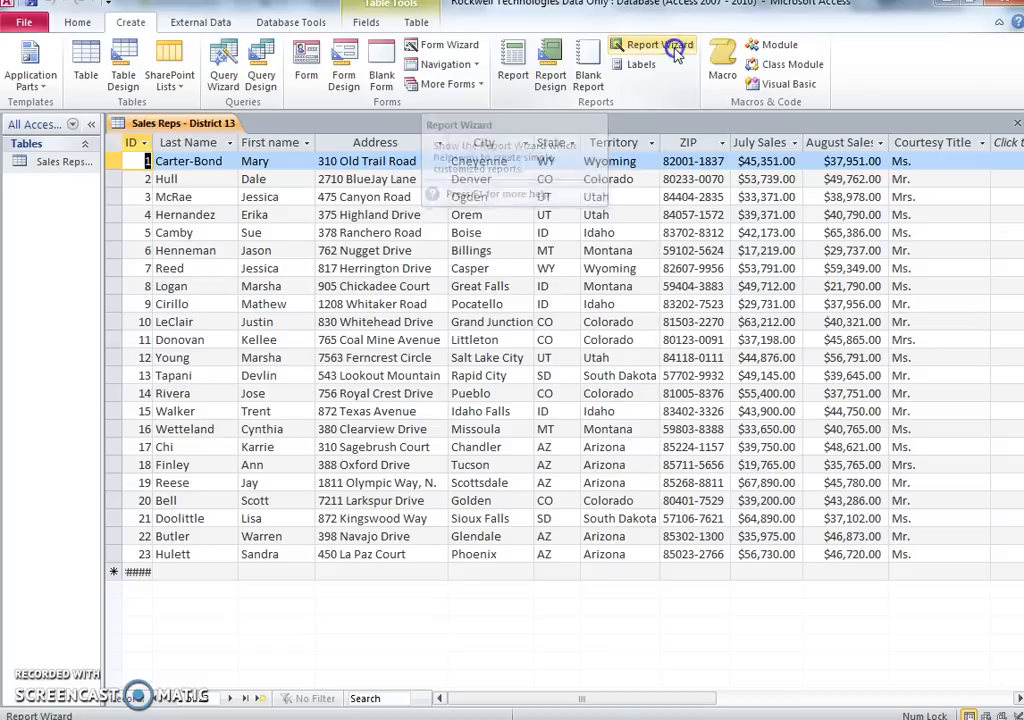
- Start a Report Wizard with all table fields, no grouping, advancing to layout options
left_click(658, 52)
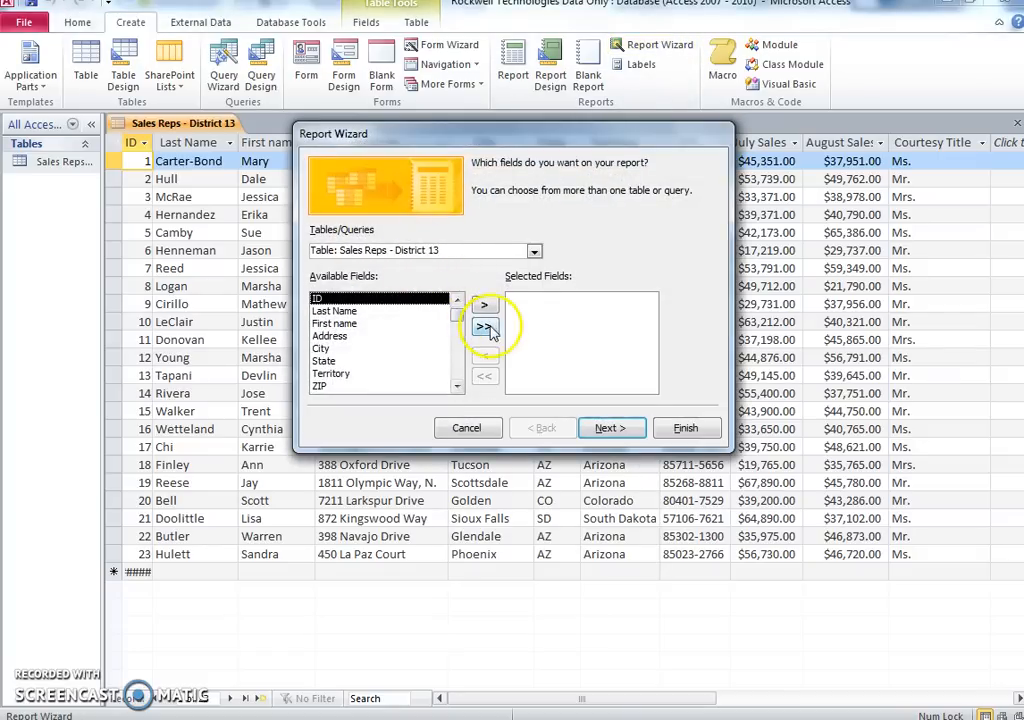
left_click(611, 428)
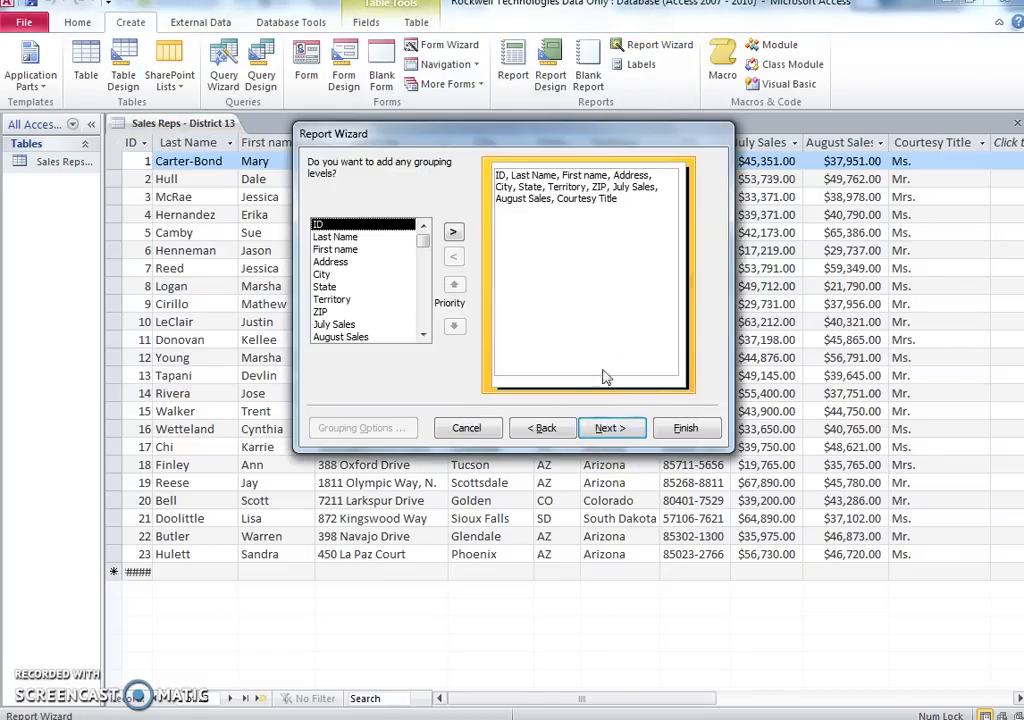
left_click(611, 428)
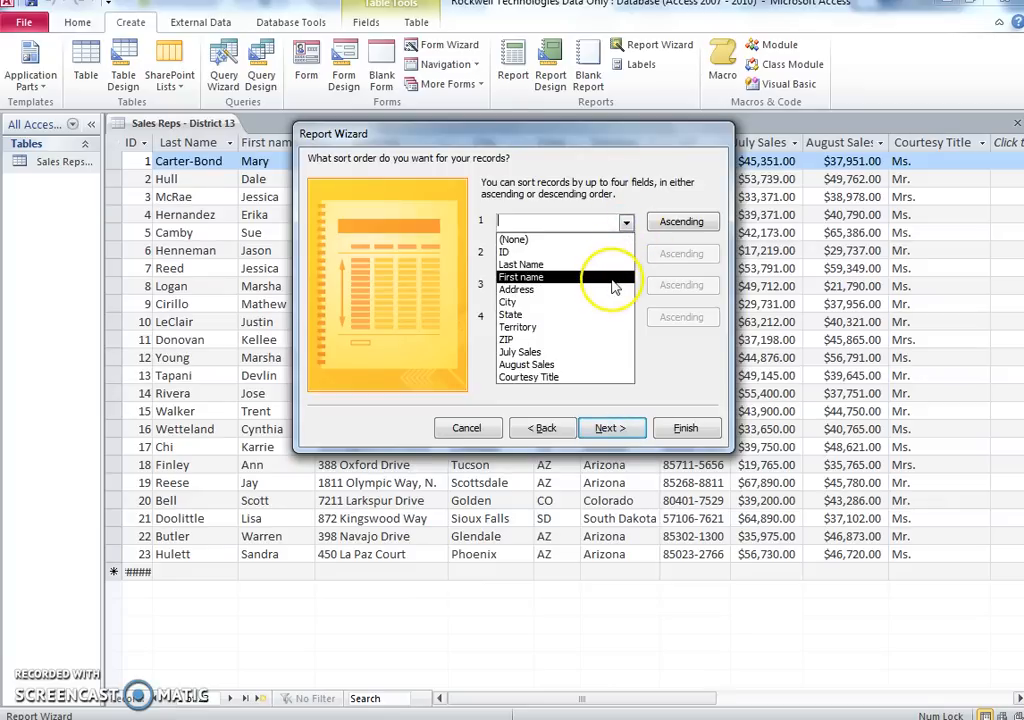
left_click(612, 427)
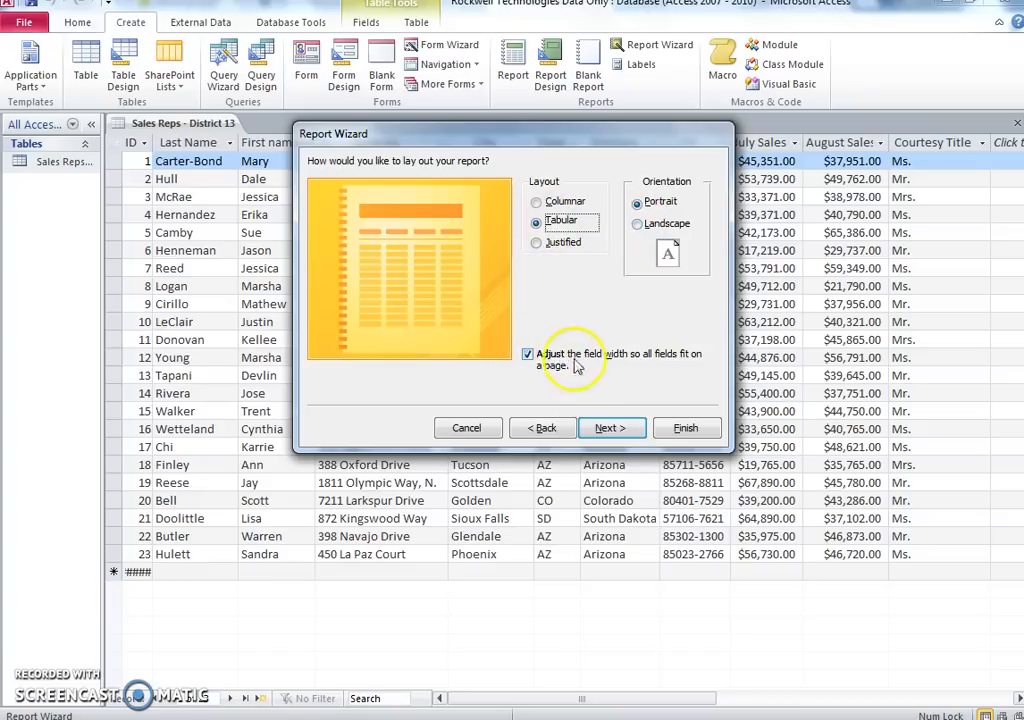
- Finish the report titled 'Last Name Report 1', then launch another Report Wizard
left_click(611, 427)
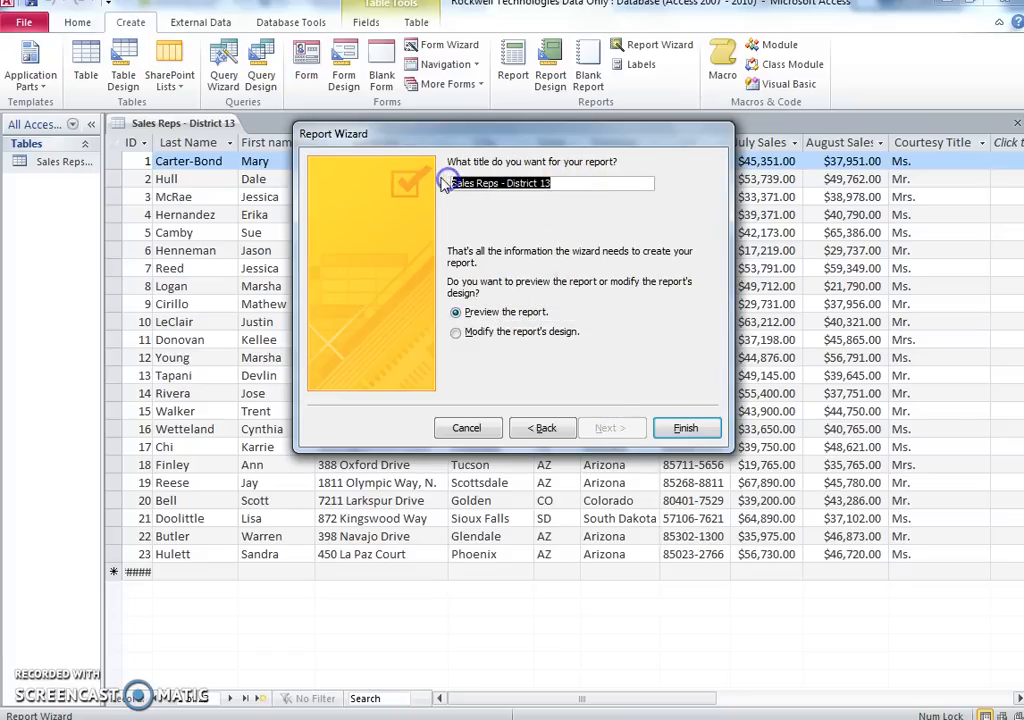
type("Last Name")
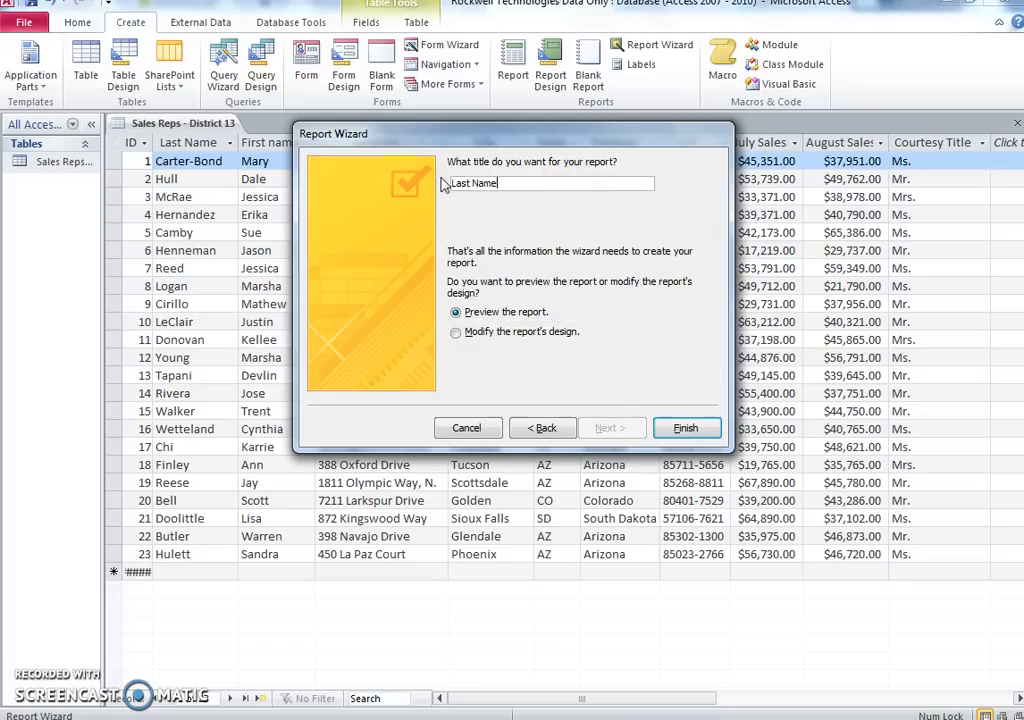
type("Report")
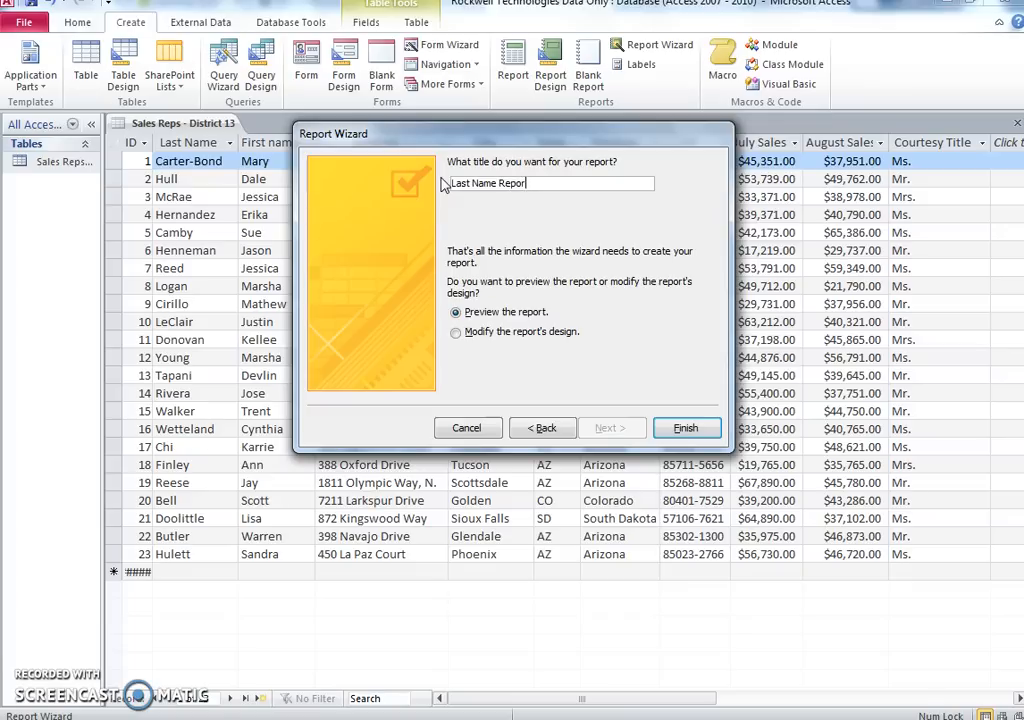
type("1")
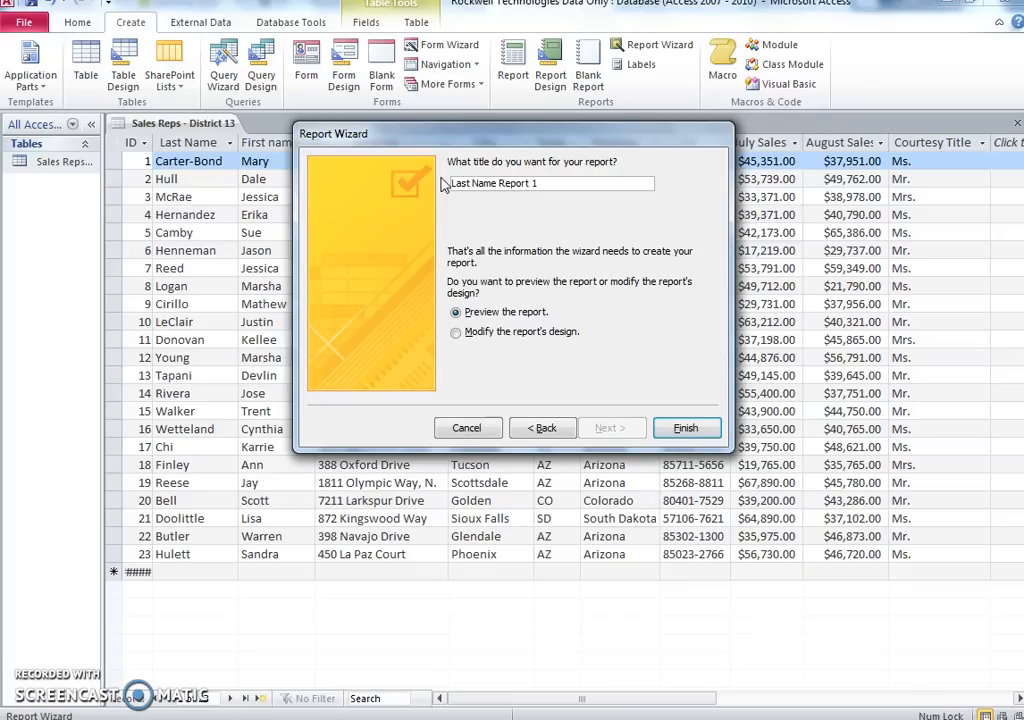
left_click(686, 427)
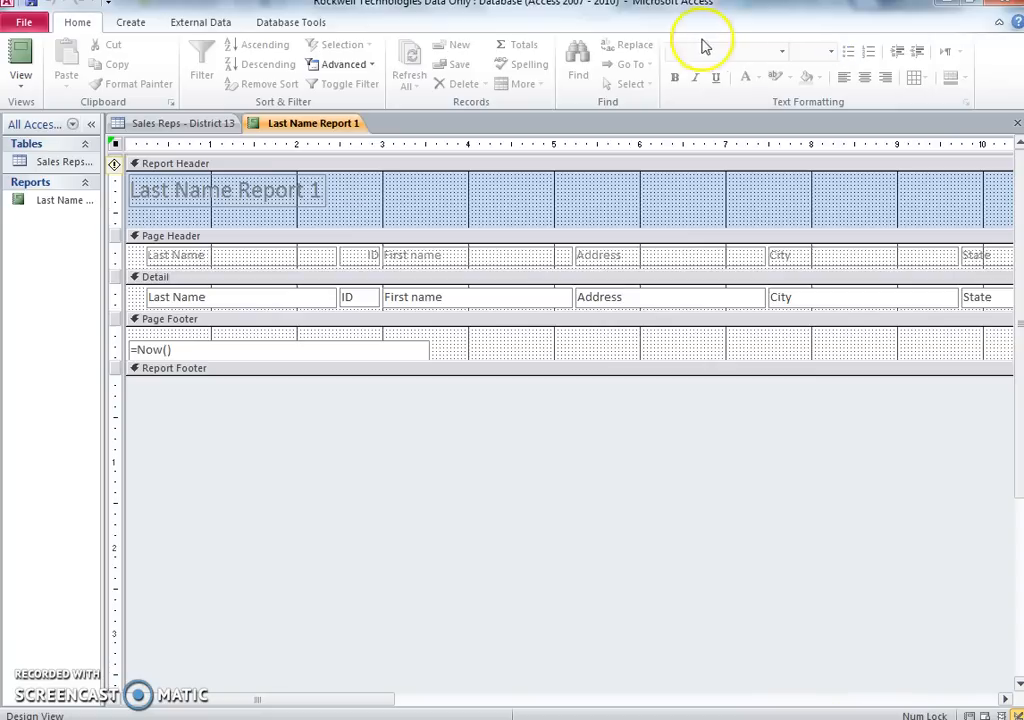
left_click(129, 32)
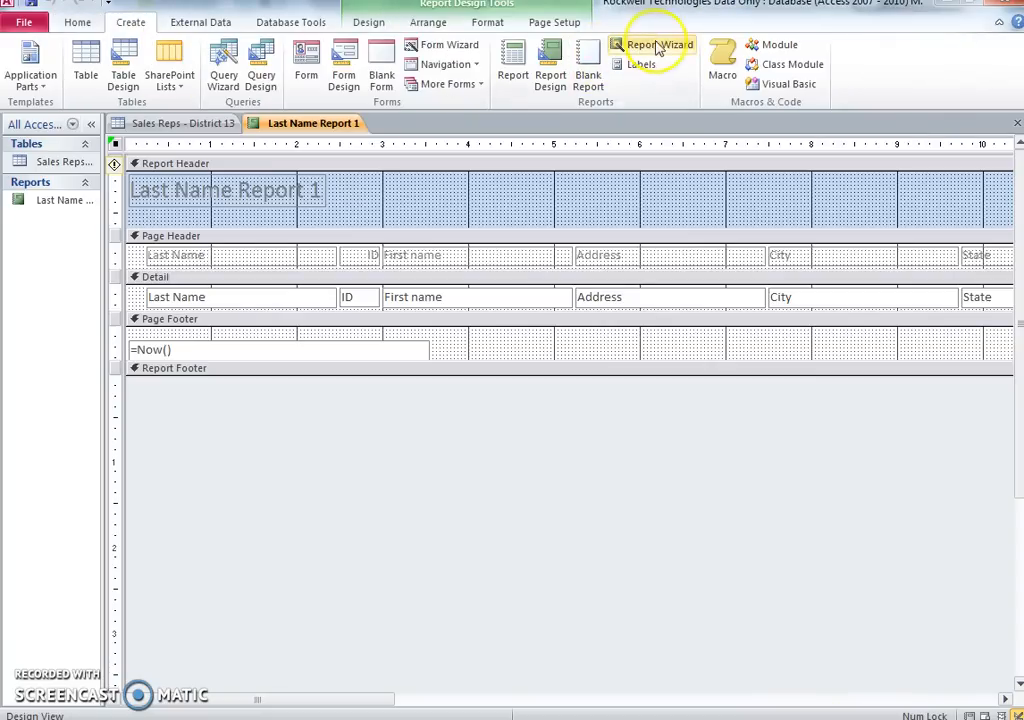
left_click(664, 44)
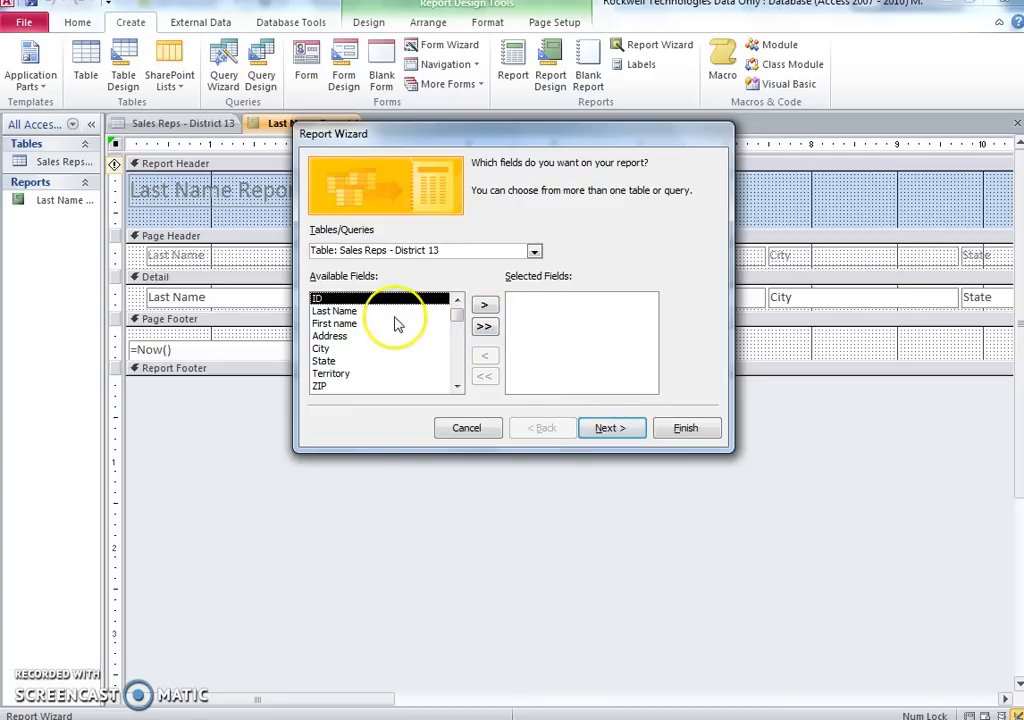
- Add Last Name, First name, Territory, July Sales and August Sales to the report
left_click(485, 304)
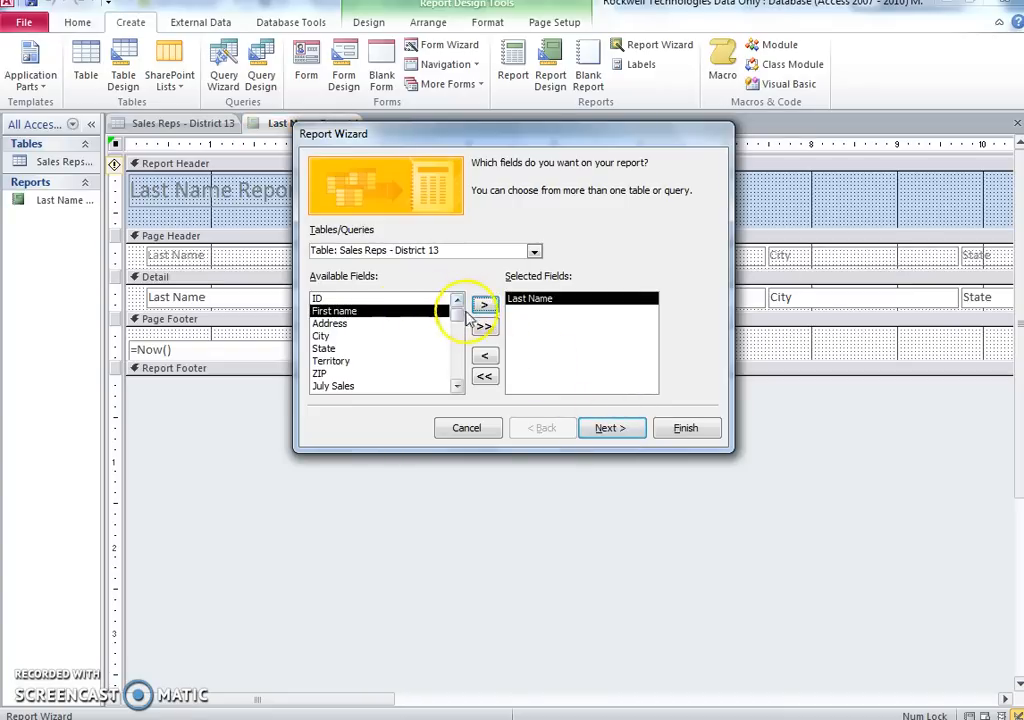
left_click(484, 303)
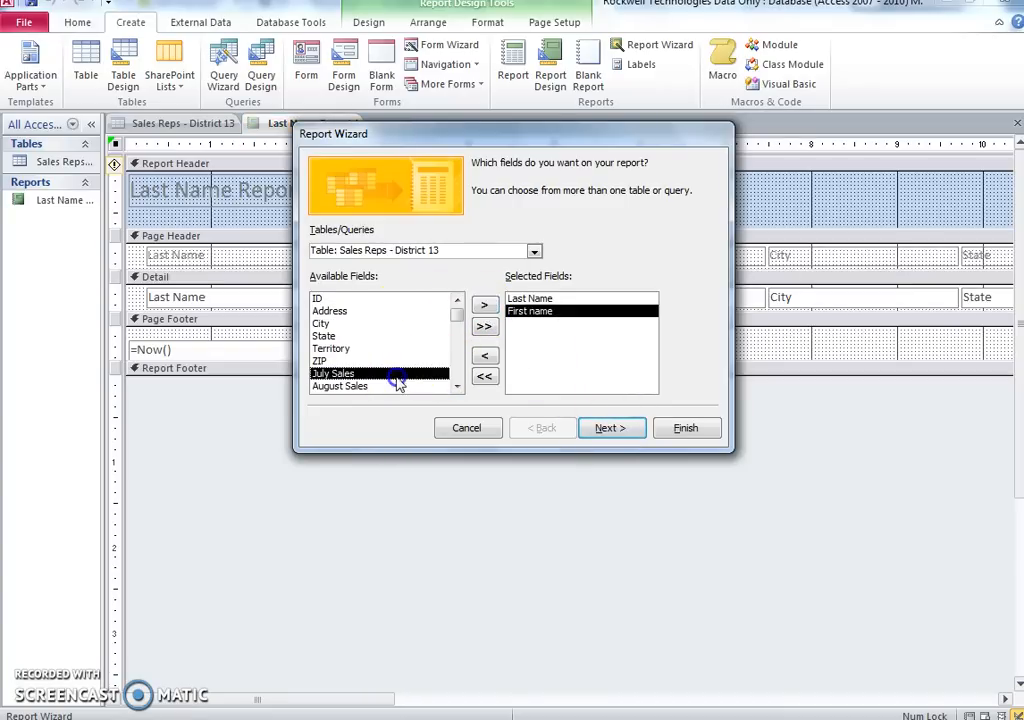
left_click(484, 305)
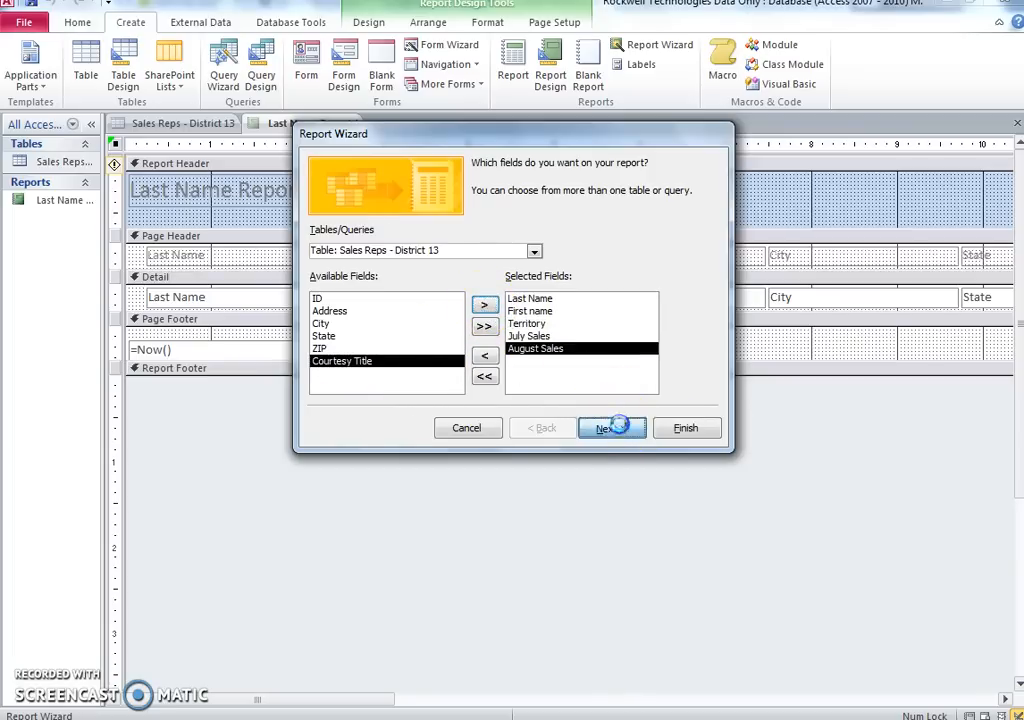
left_click(610, 428)
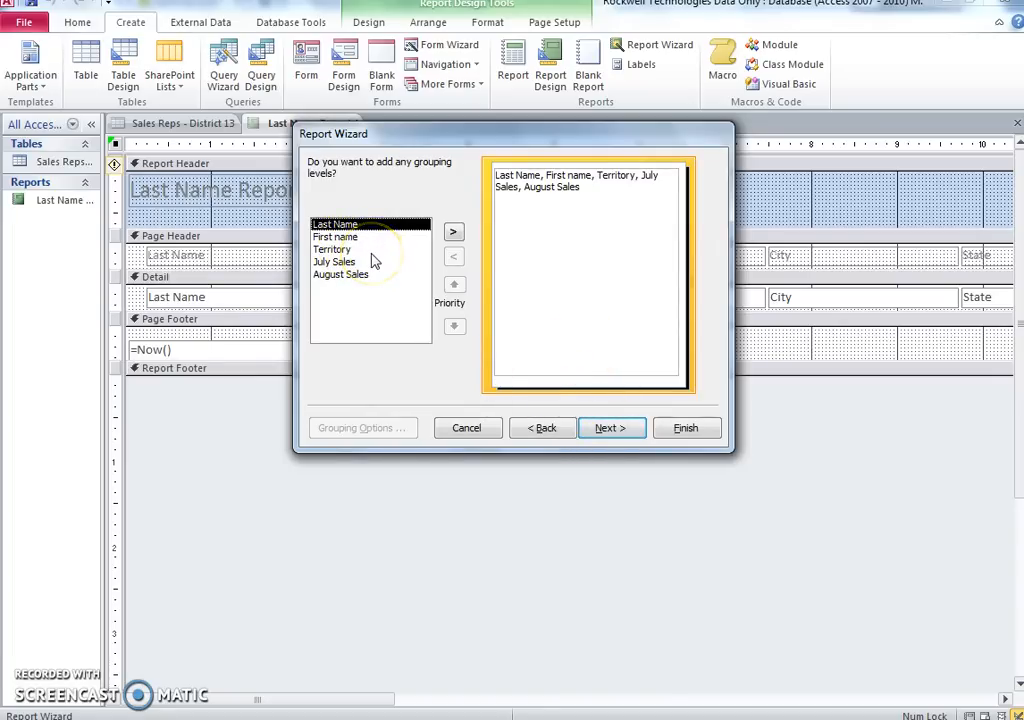
- Skip grouping, sort by Last Name, and keep the default layout
left_click(332, 249)
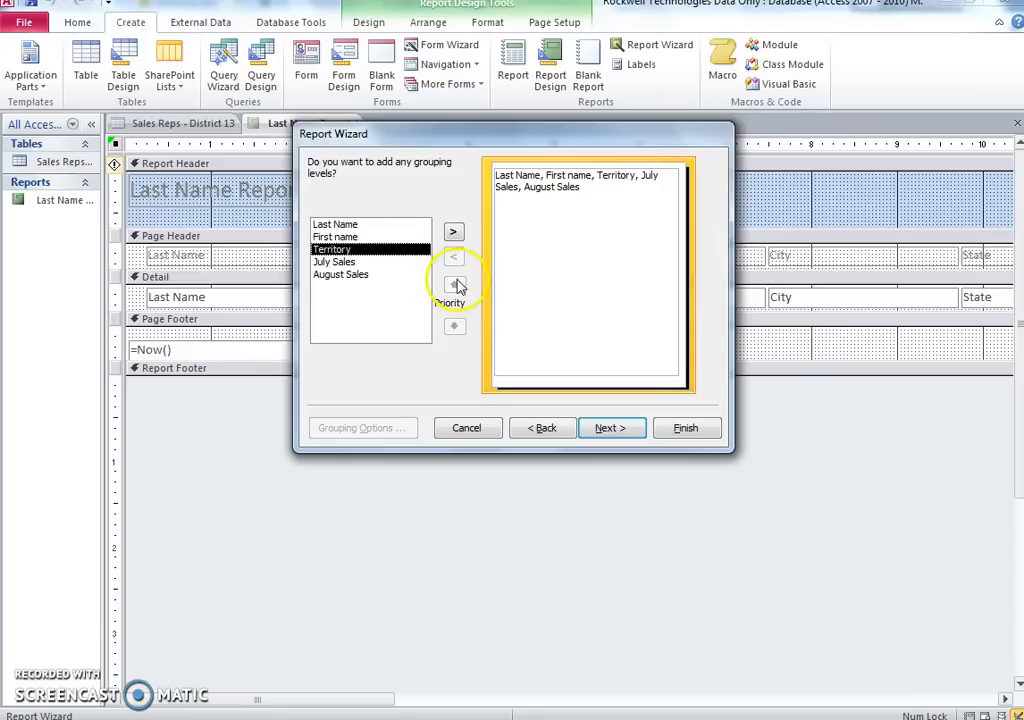
left_click(611, 428)
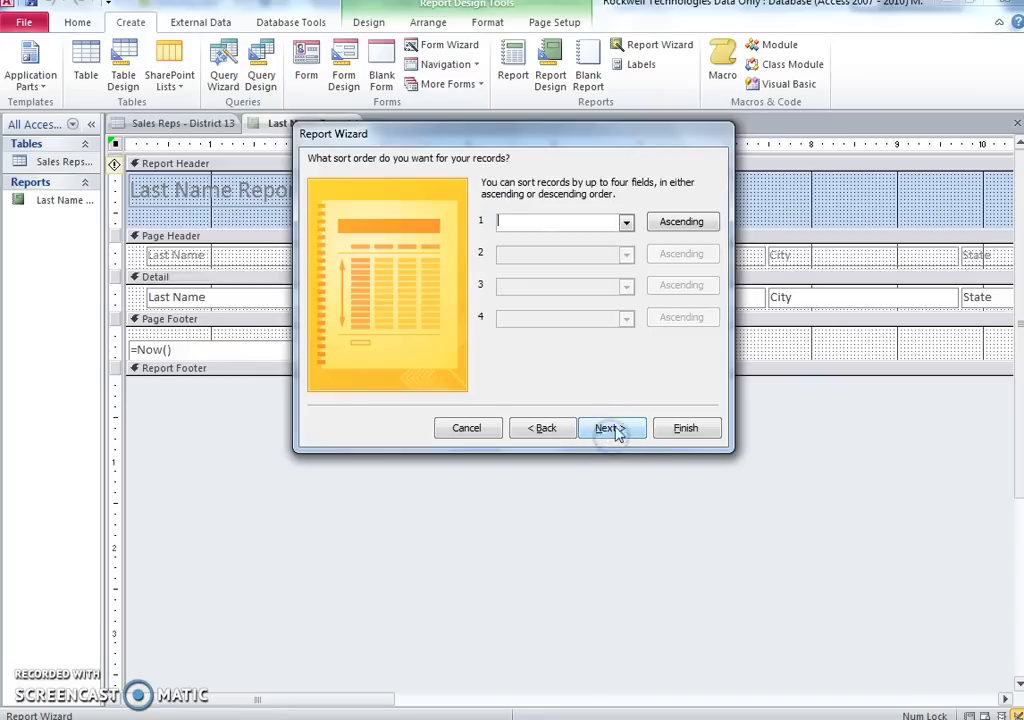
left_click(620, 222)
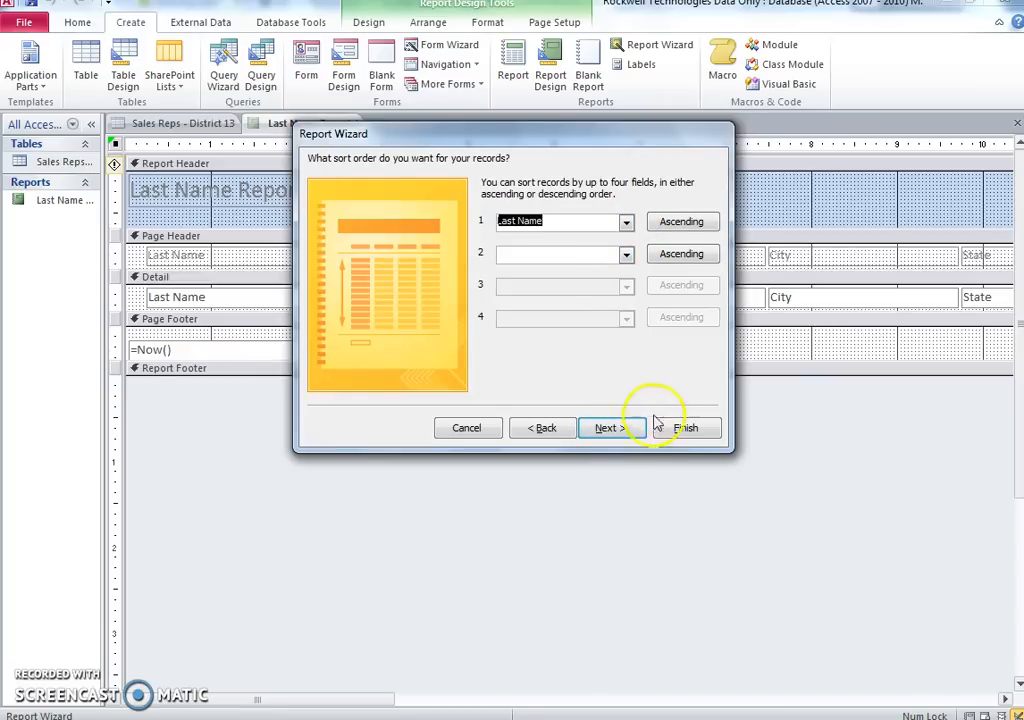
left_click(611, 428)
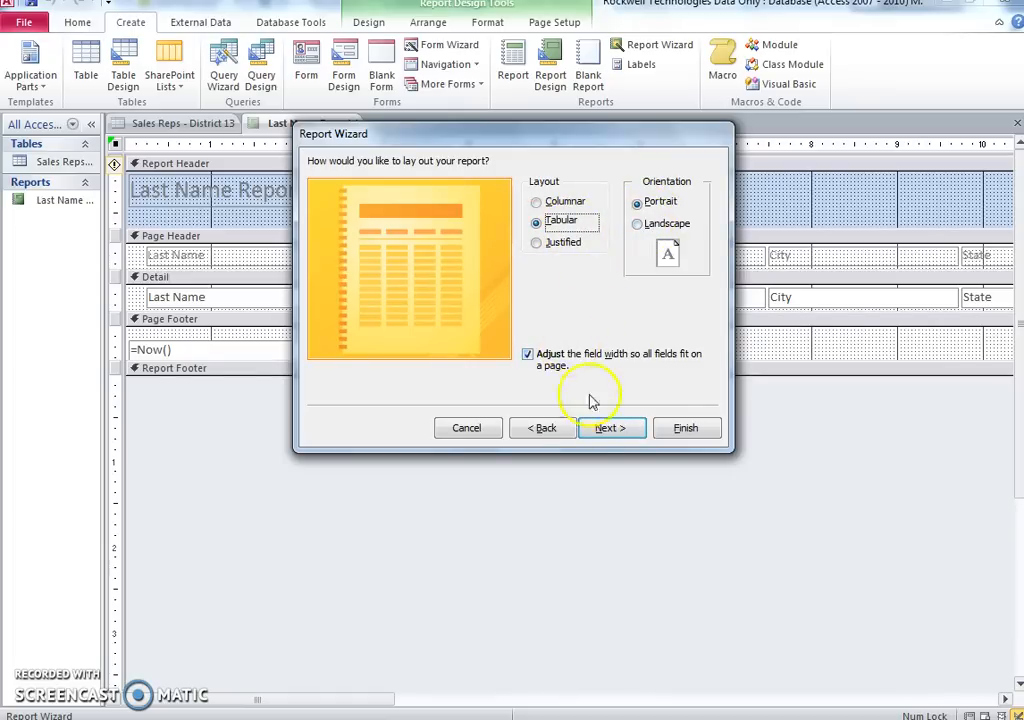
left_click(611, 428)
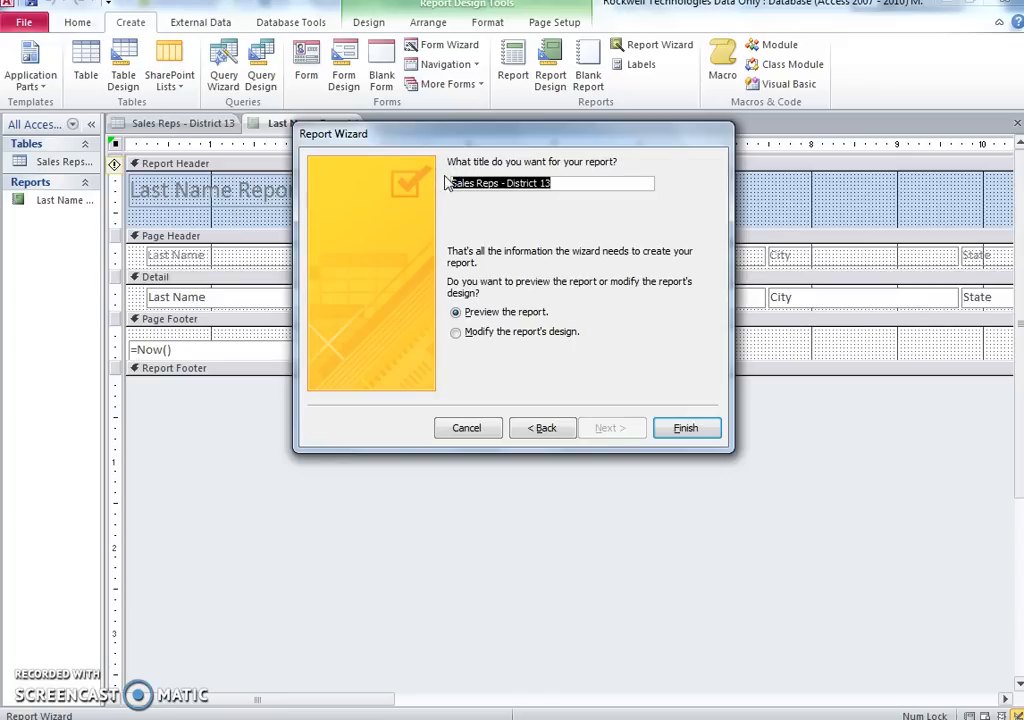
- Title the report 'Last Name Report 2' and finish with a print preview
type("Last Name")
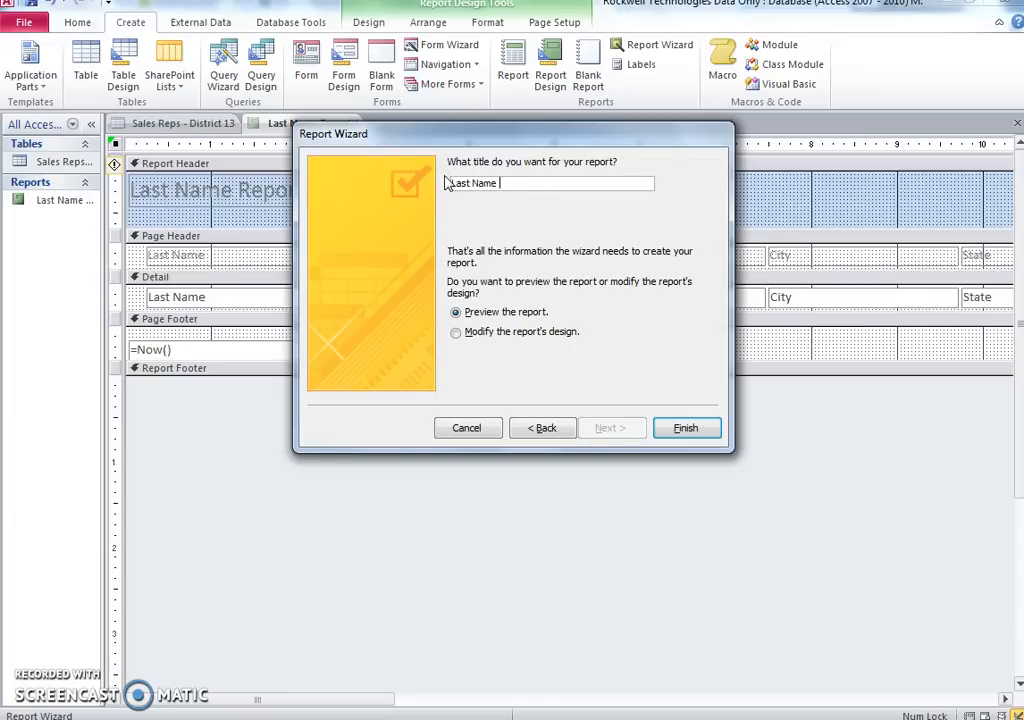
type("Report 2")
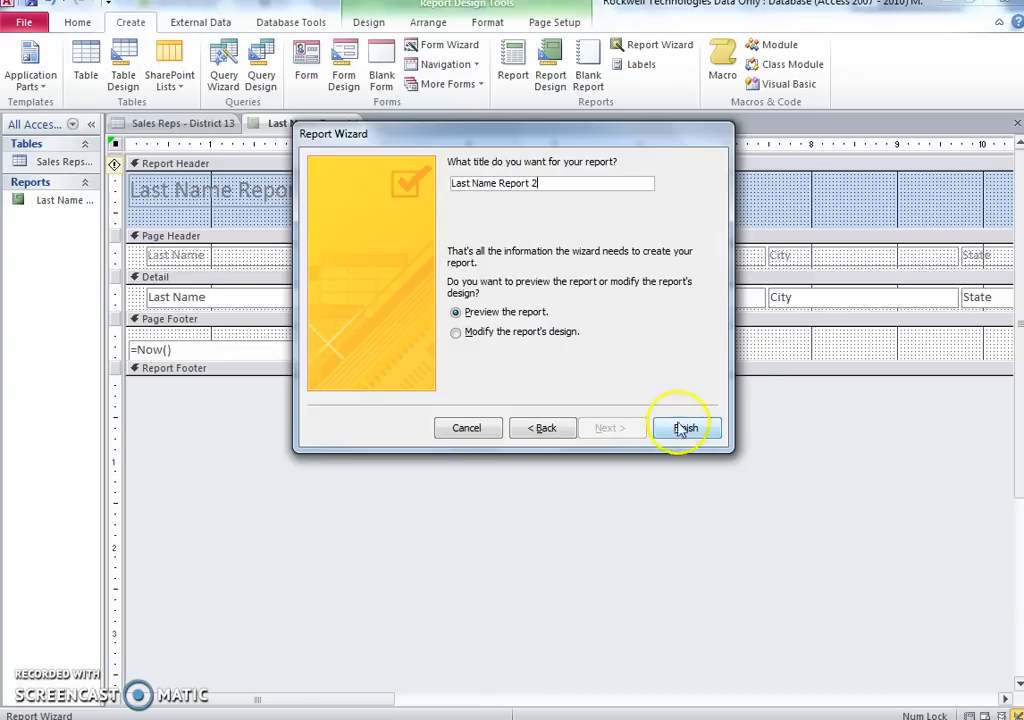
left_click(682, 428)
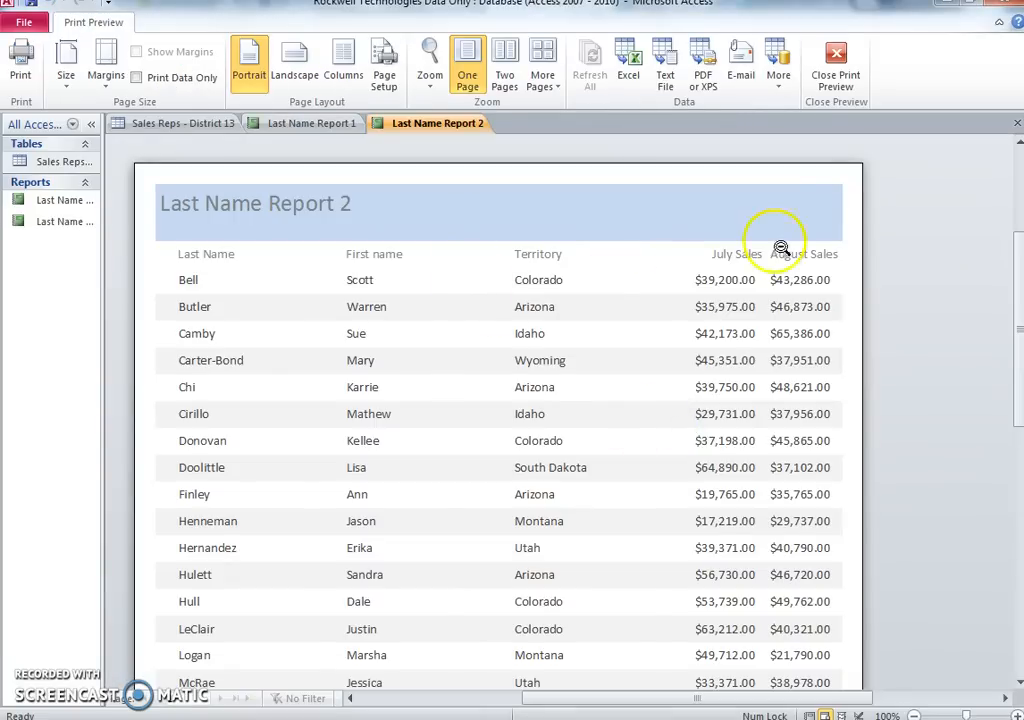